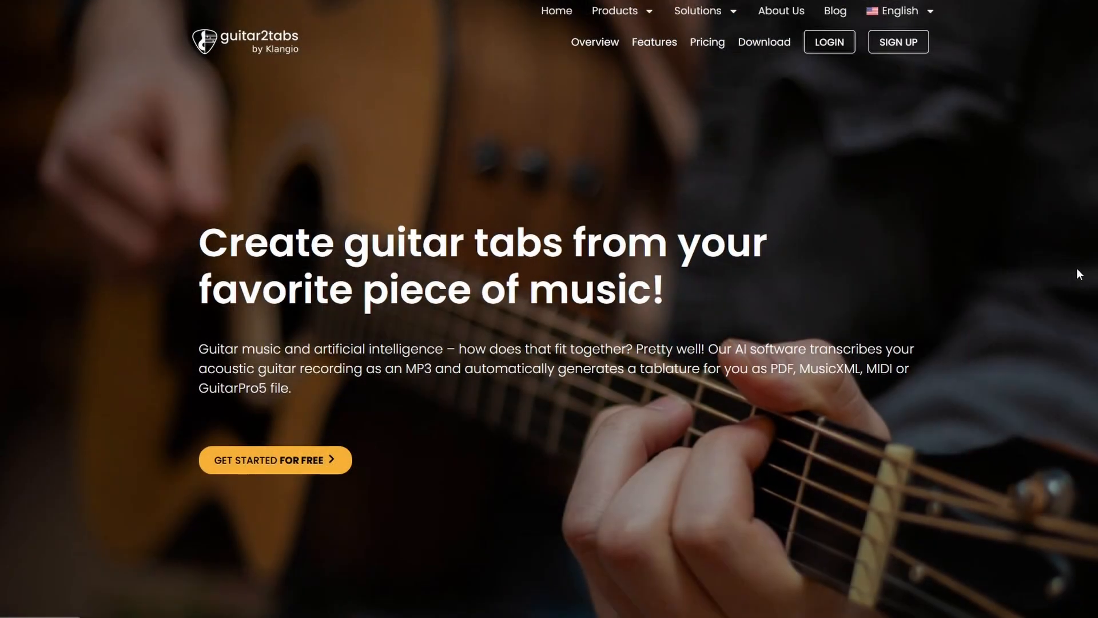
# - Scroll the homepage down to the 'Try it yourself' transcription area with upload and YouTube options
pyautogui.scroll(-3)
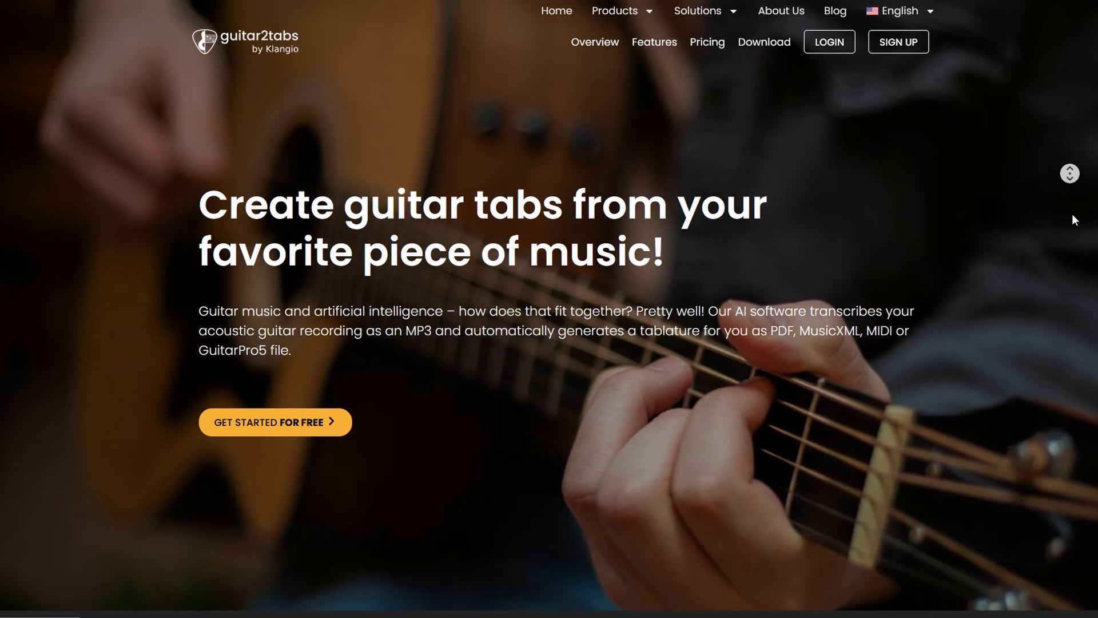
pyautogui.scroll(-3)
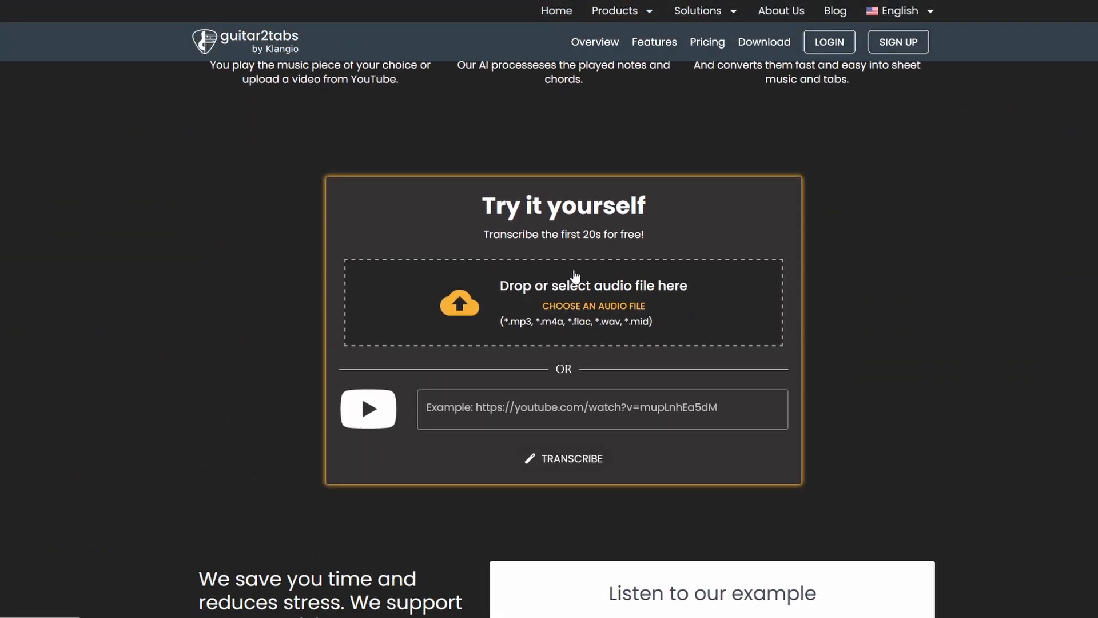
pyautogui.moveTo(415, 391)
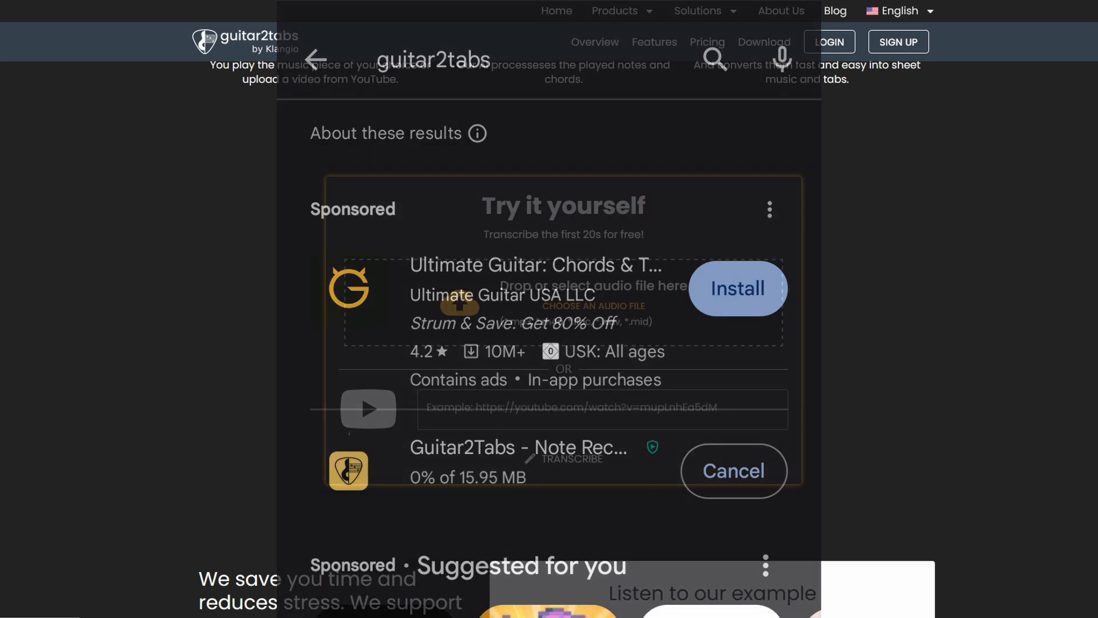
pyautogui.click(601, 409)
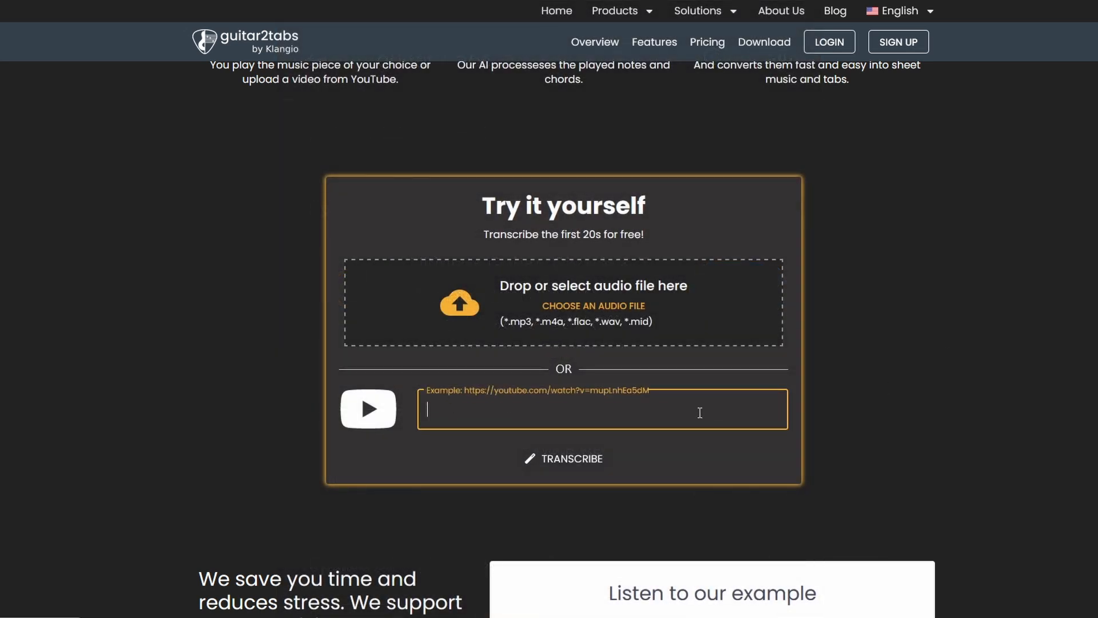
pyautogui.write('https://youtube.com/watch?v=OyuL5biOQ94')
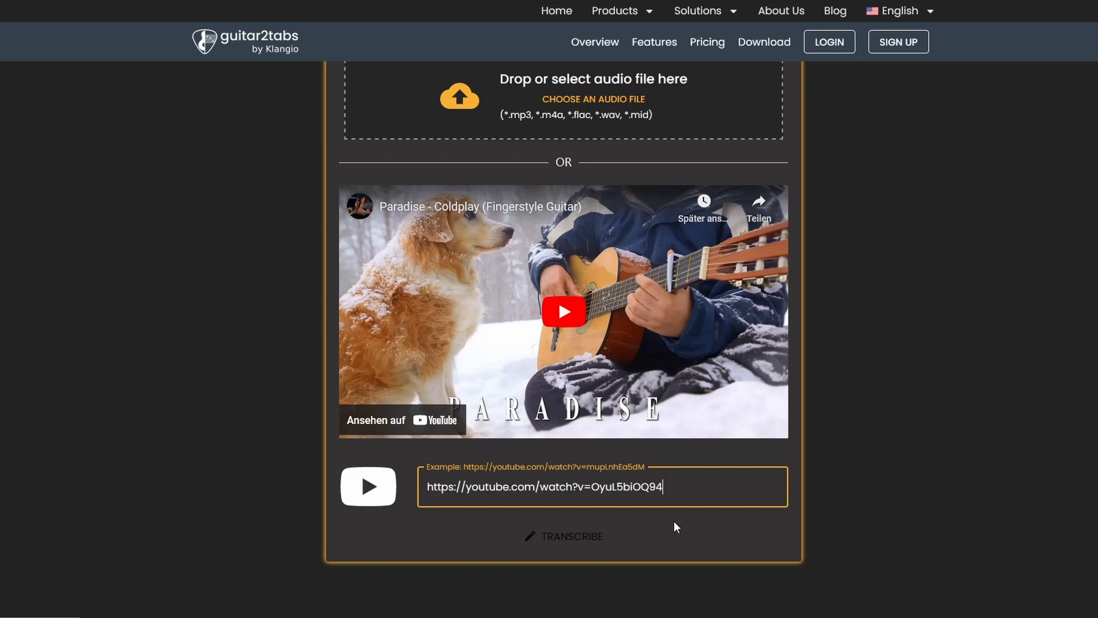
pyautogui.click(570, 536)
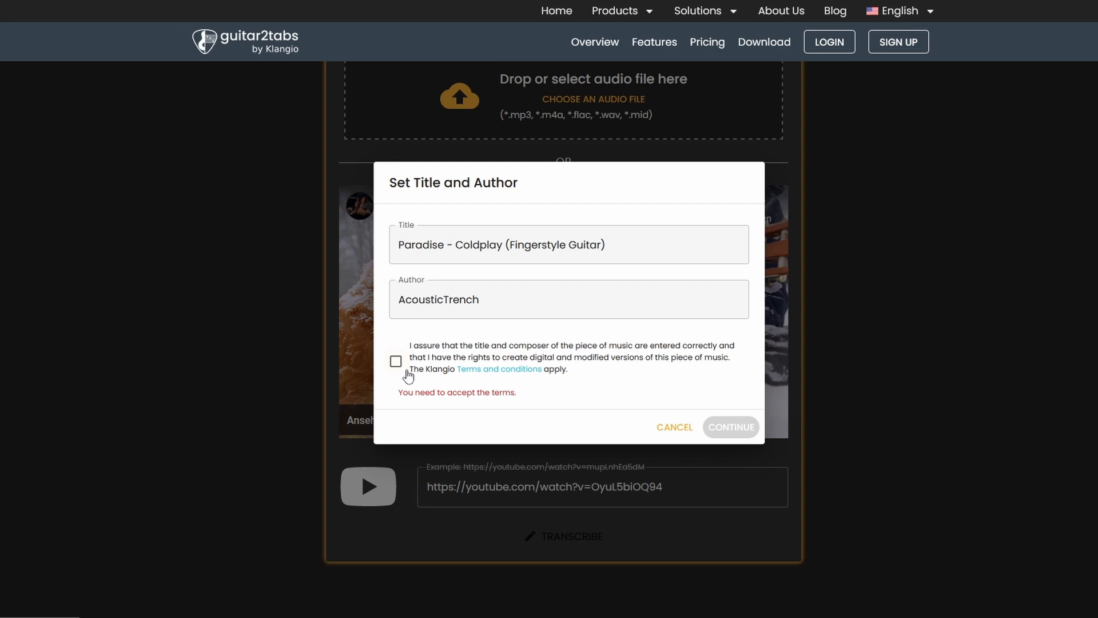
pyautogui.click(731, 427)
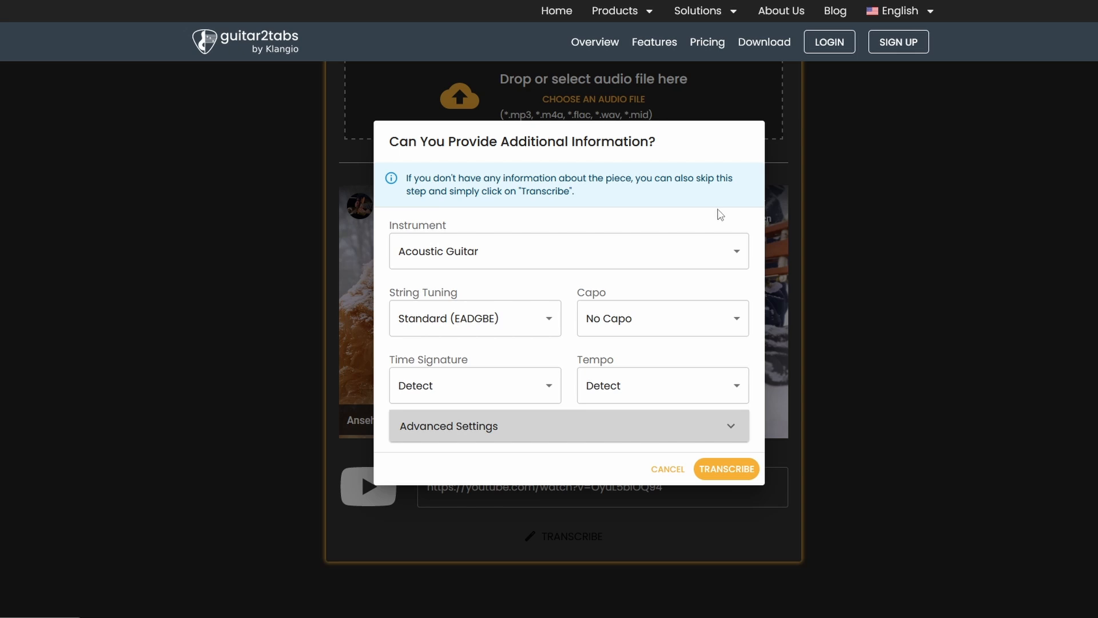
# - Review the instrument choices and keep Acoustic Guitar selected
pyautogui.click(567, 251)
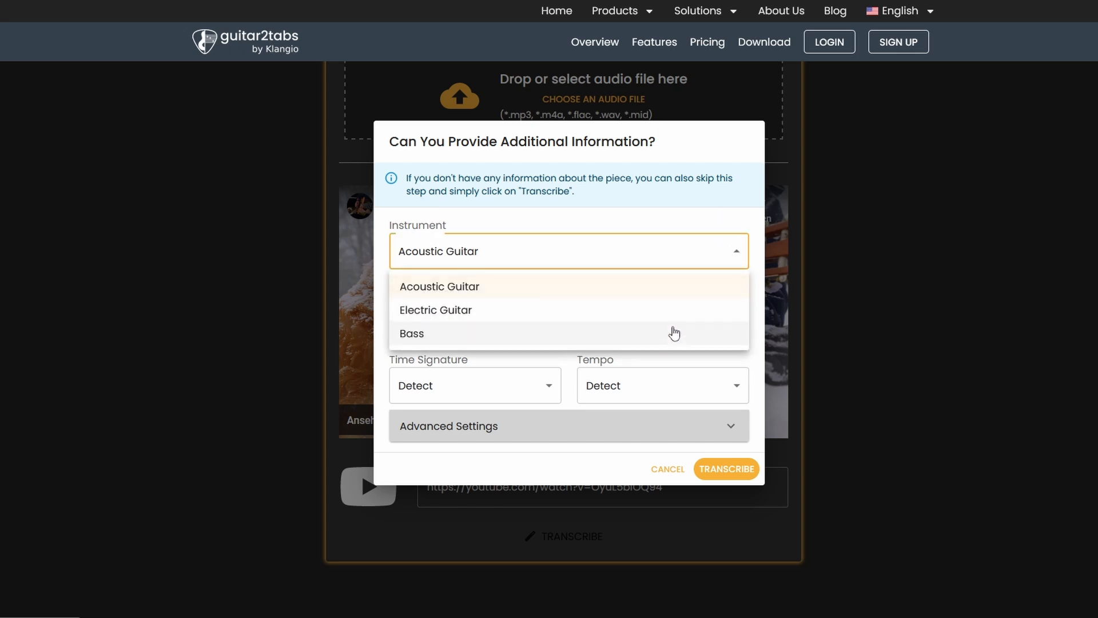
pyautogui.moveTo(677, 324)
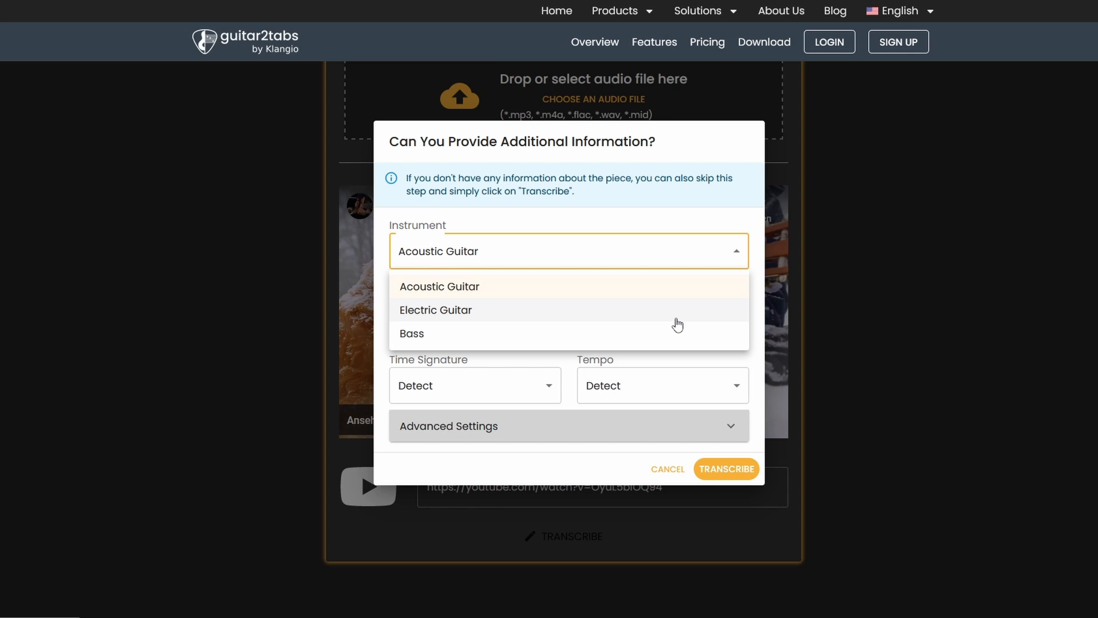
pyautogui.moveTo(676, 323)
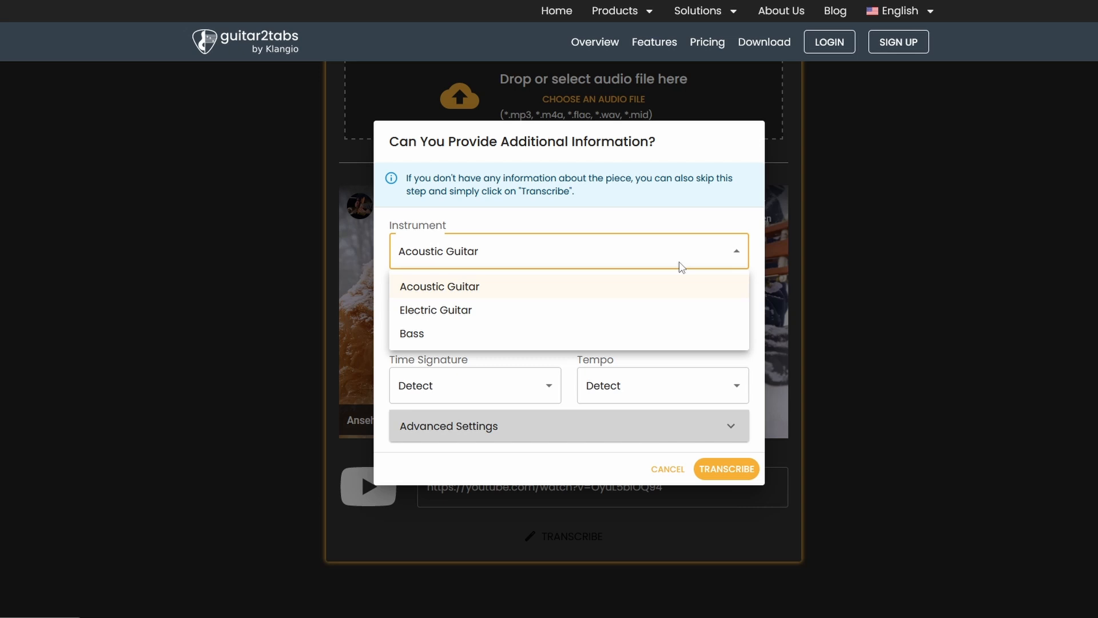
pyautogui.click(439, 286)
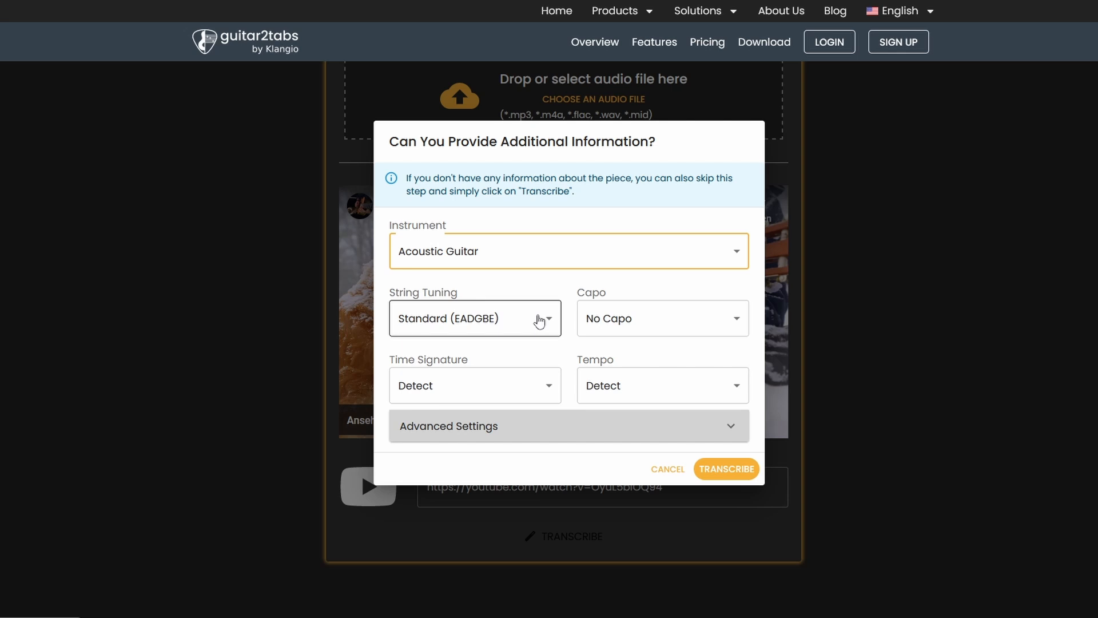
pyautogui.moveTo(708, 385)
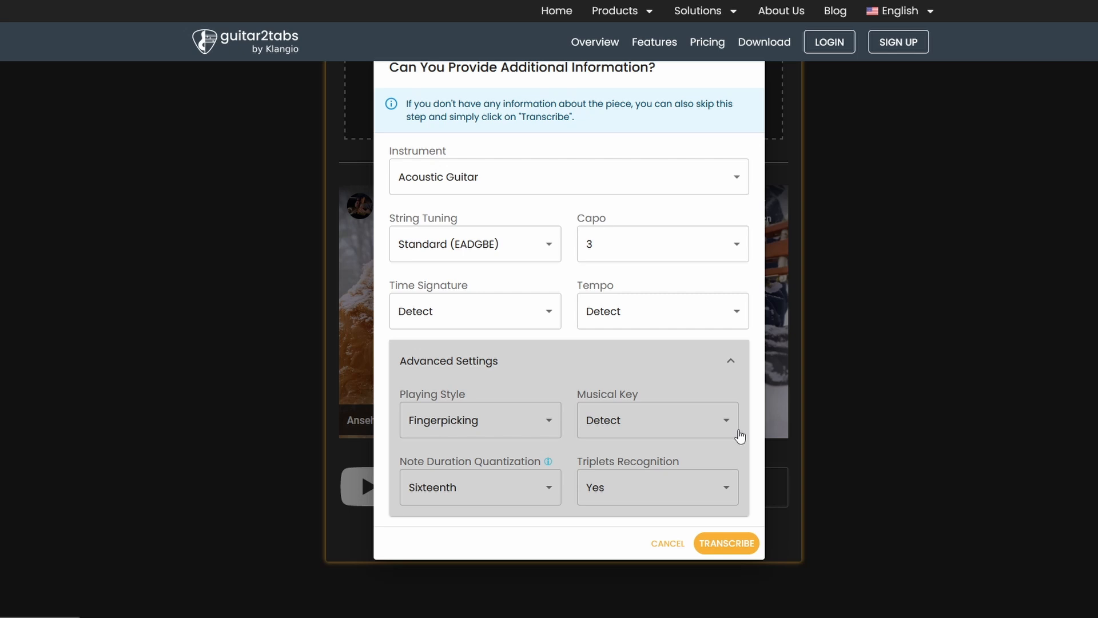
pyautogui.moveTo(734, 378)
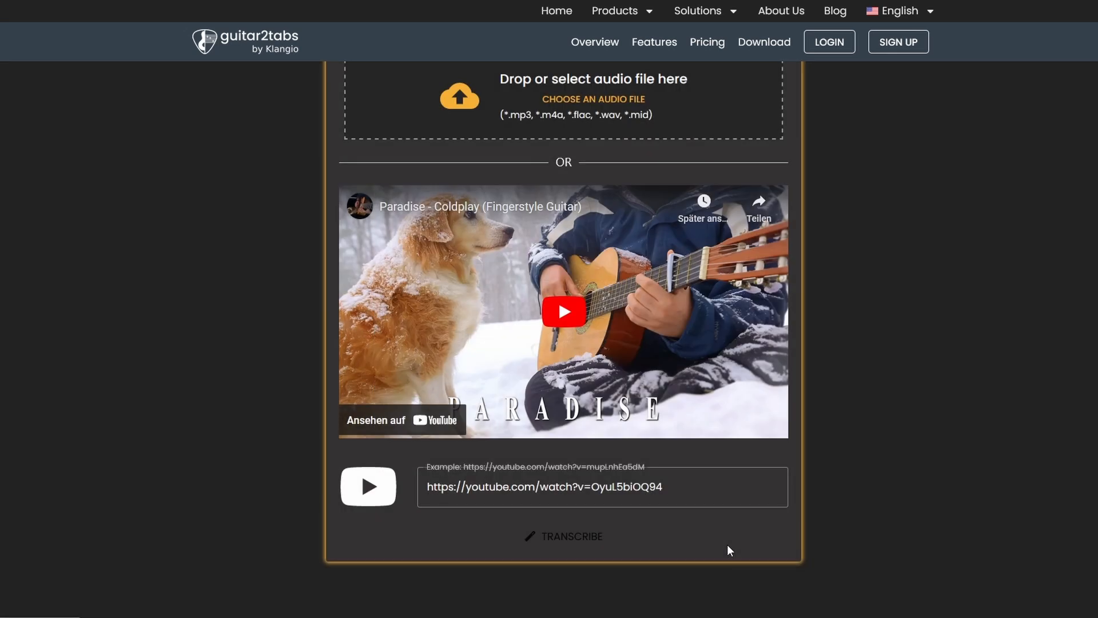
# - Start the transcription and scroll through the generated Paradise tab with capo on fret 3
pyautogui.click(563, 536)
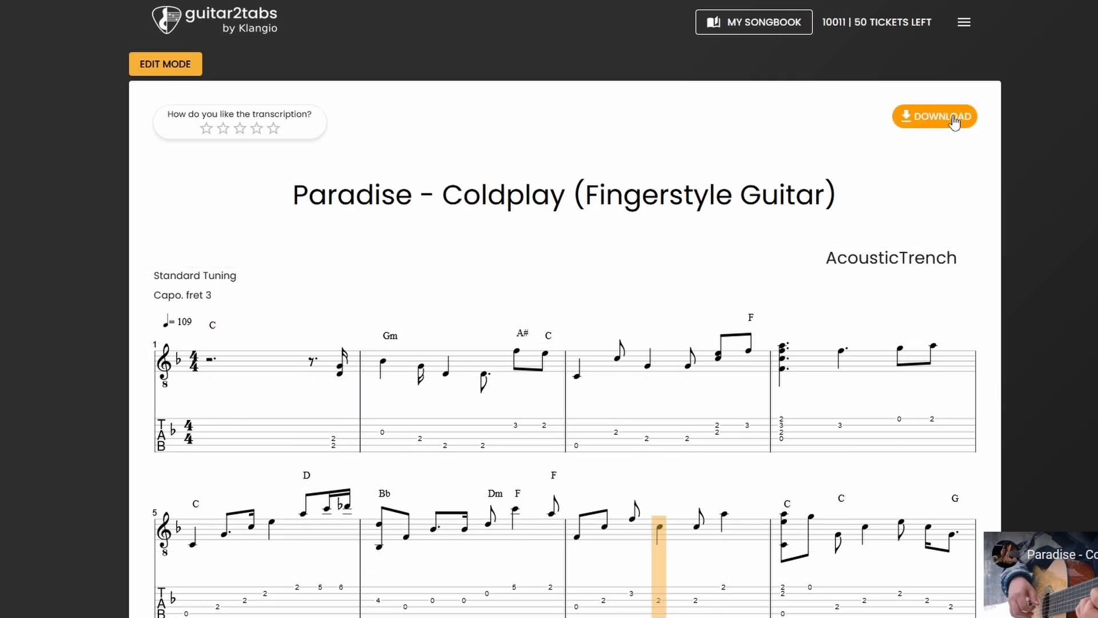
pyautogui.click(935, 115)
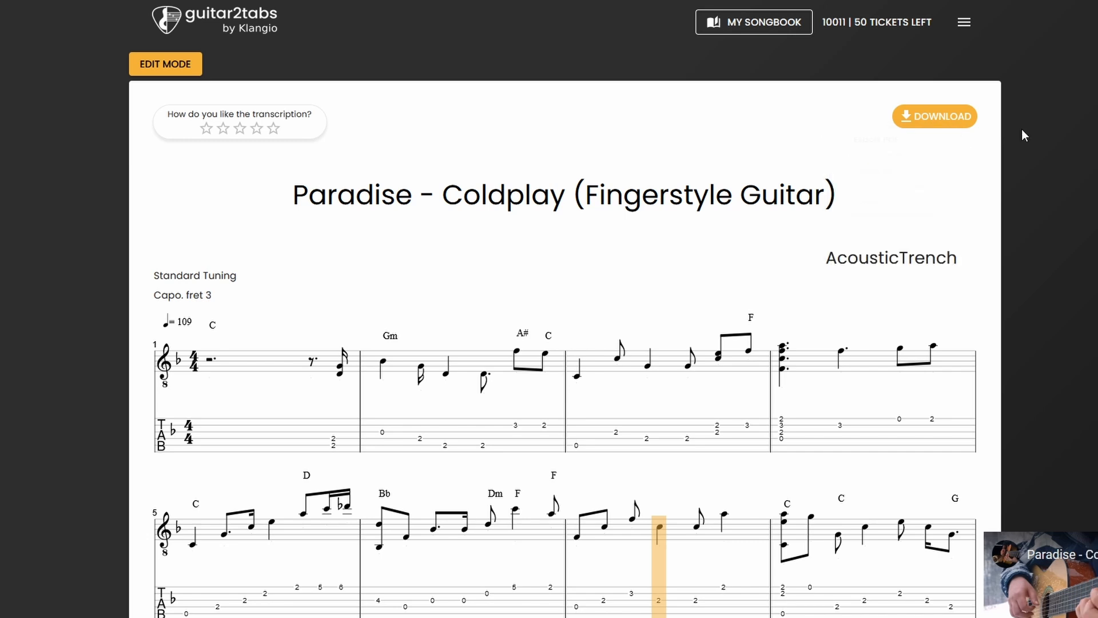
pyautogui.scroll(-3)
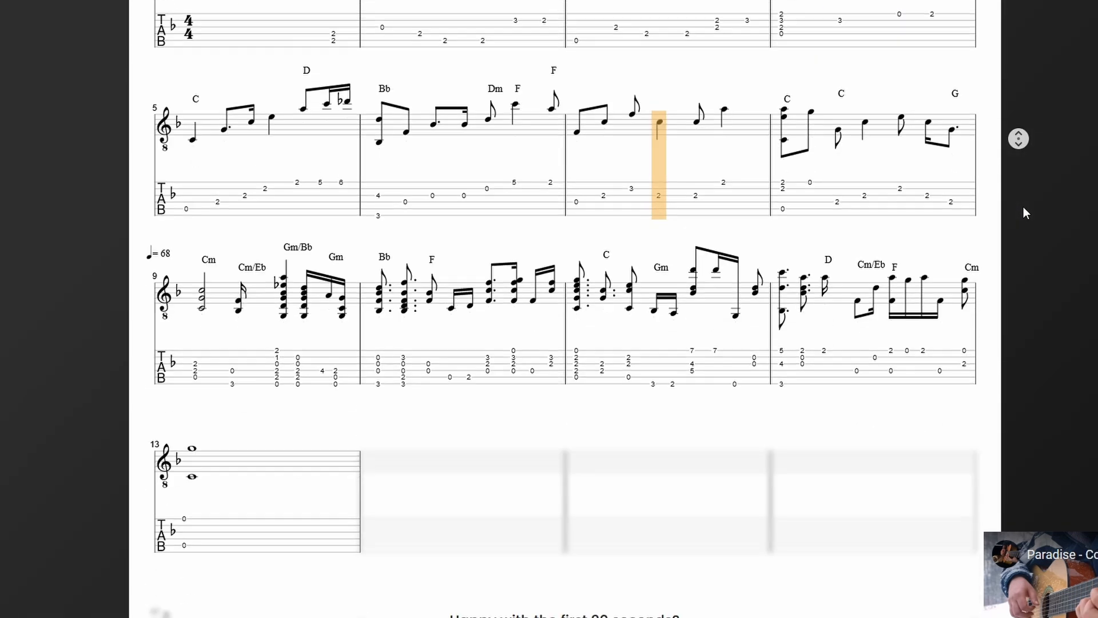
pyautogui.scroll(-3)
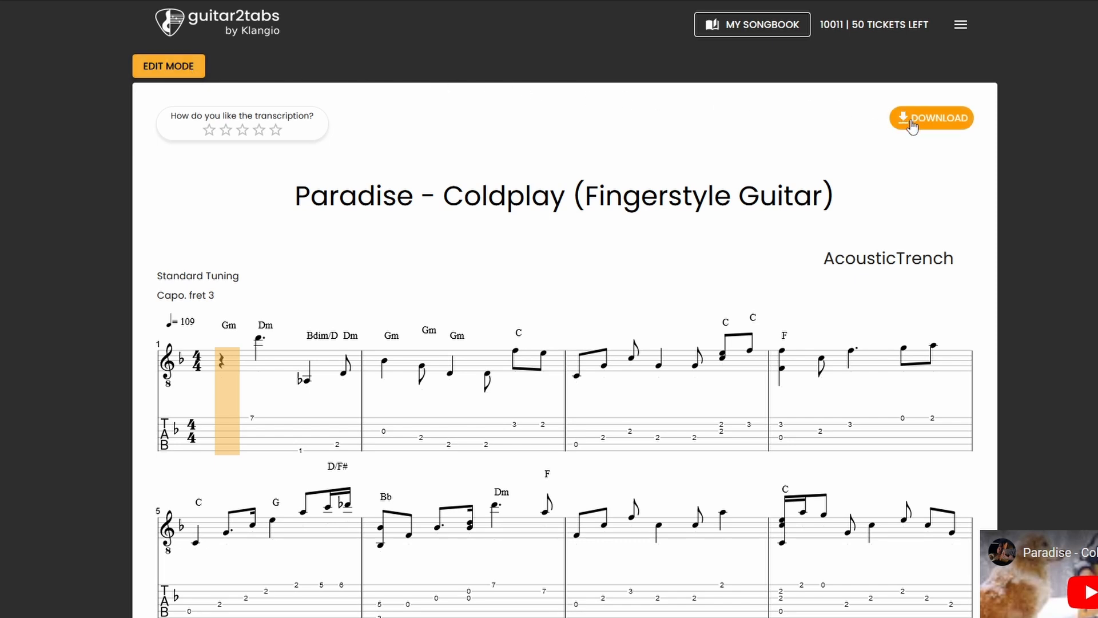
# - Export the Paradise tab as a GP5 file
pyautogui.click(937, 118)
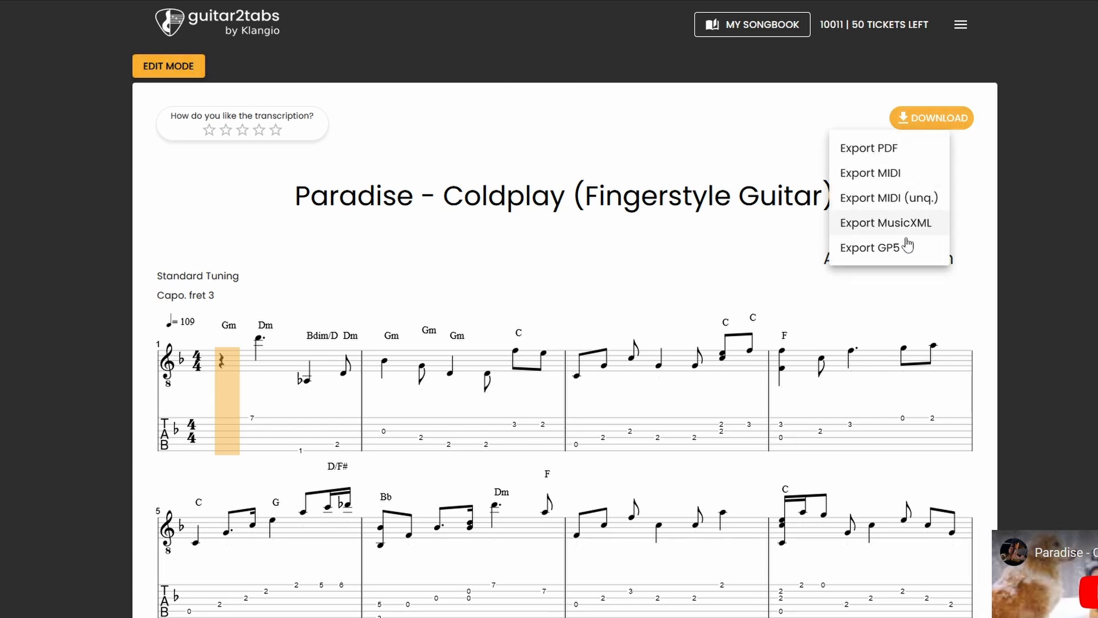
pyautogui.click(870, 247)
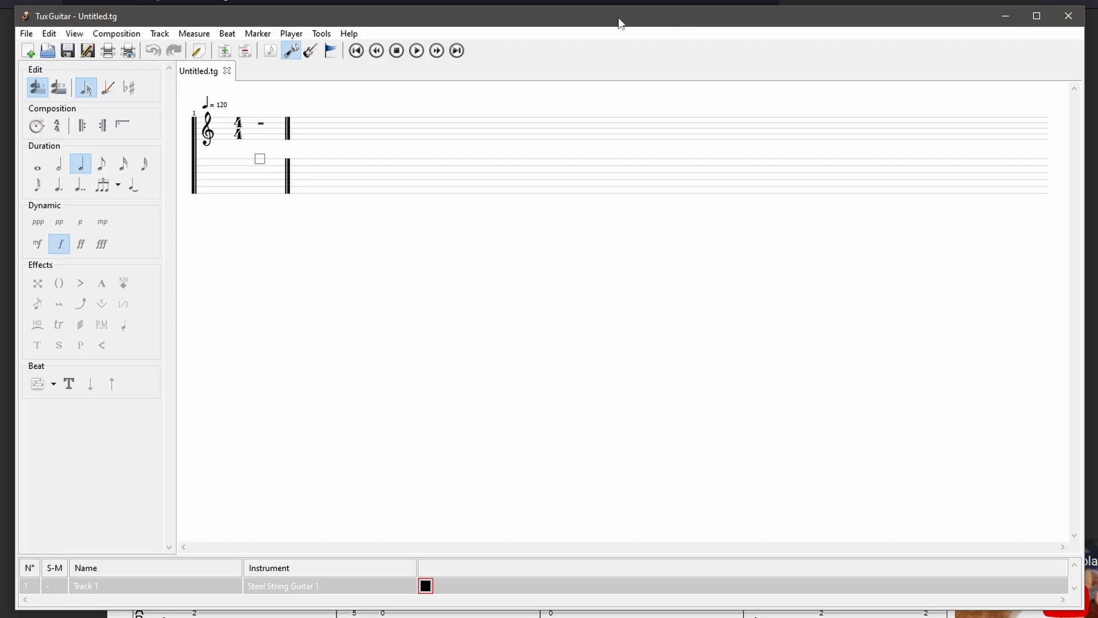
# - Open the exported Paradise GP5 tab file through TuxGuitar's File menu
pyautogui.click(25, 33)
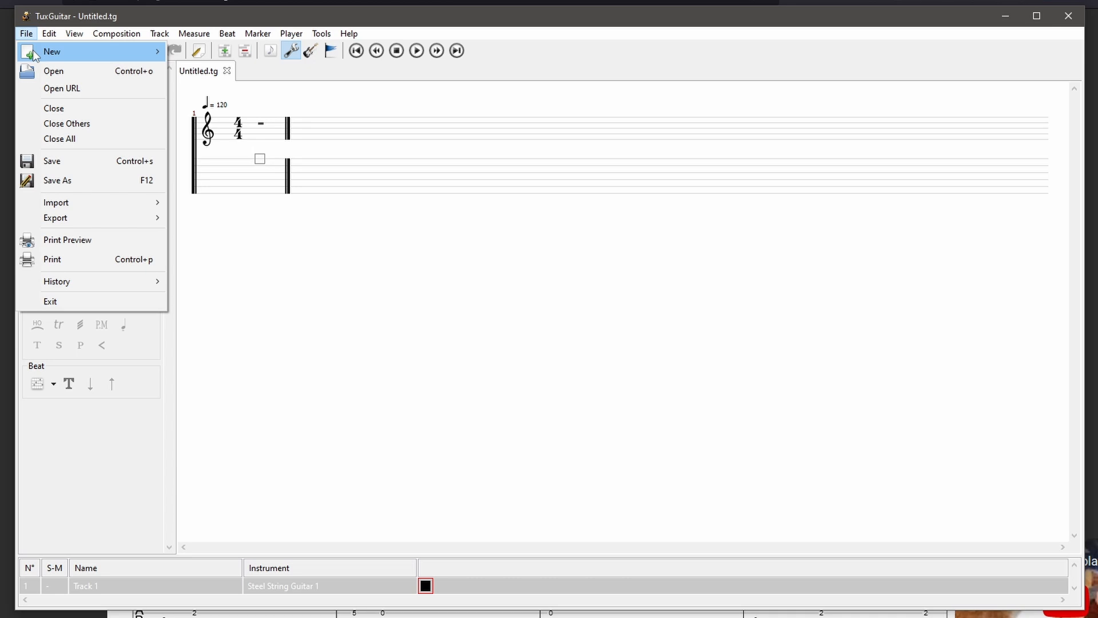
pyautogui.click(54, 71)
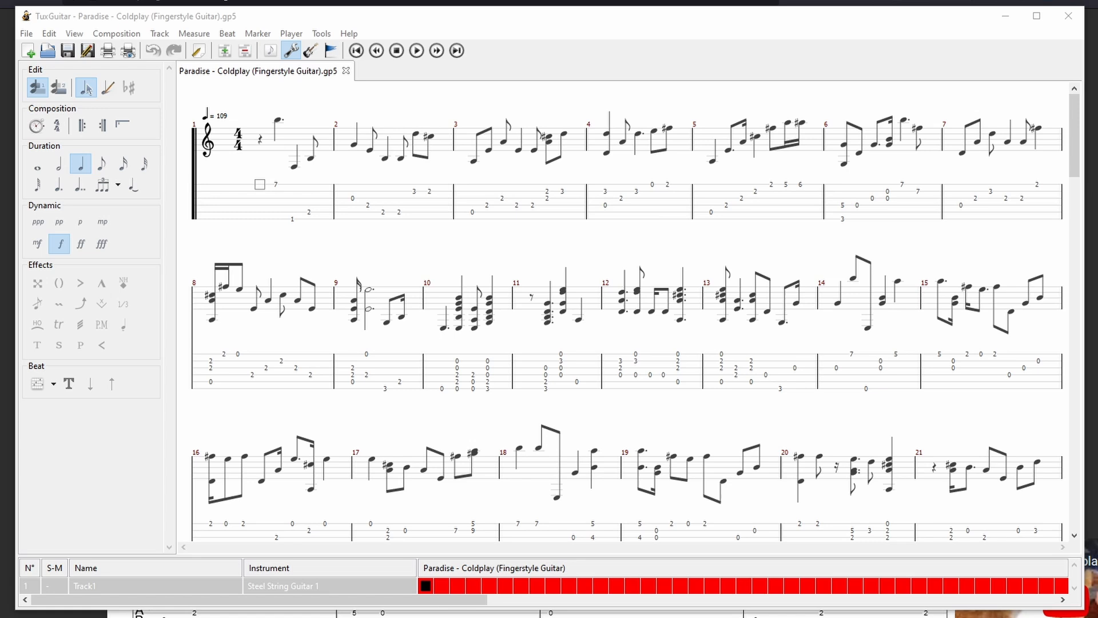
pyautogui.moveTo(786, 39)
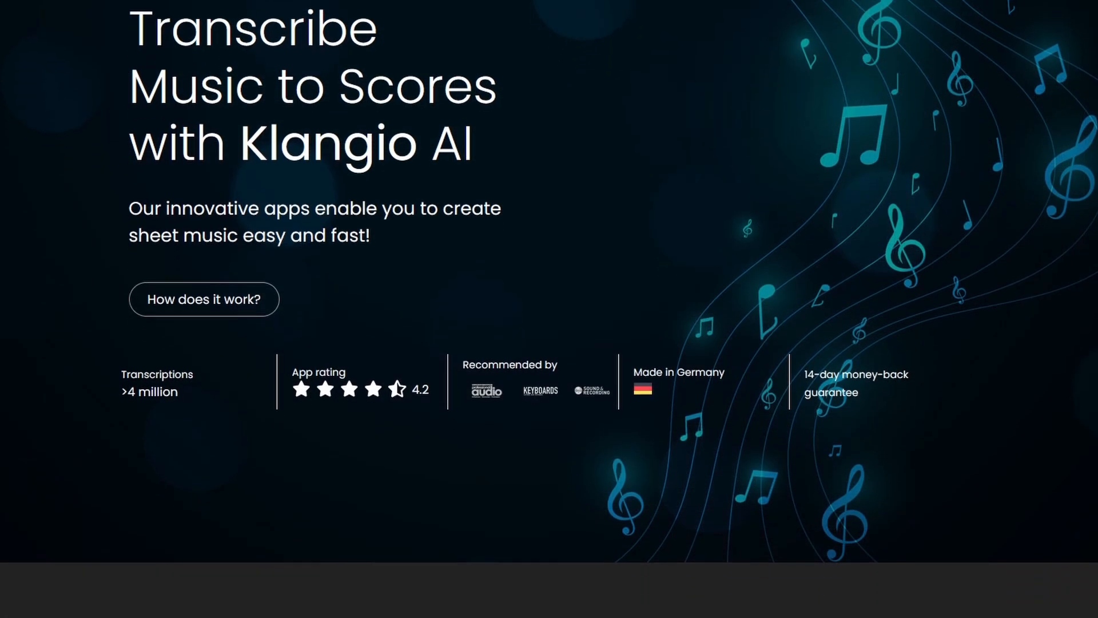
# - Scroll the Klangio homepage past the instrument apps to the professional testimonials
pyautogui.scroll(-3)
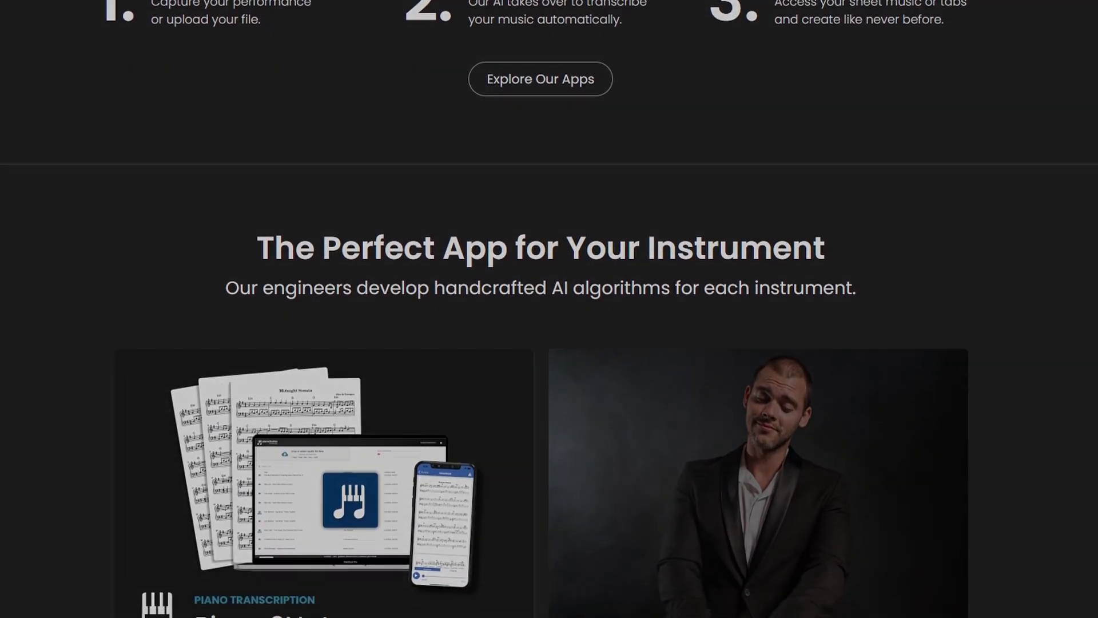
pyautogui.scroll(-3)
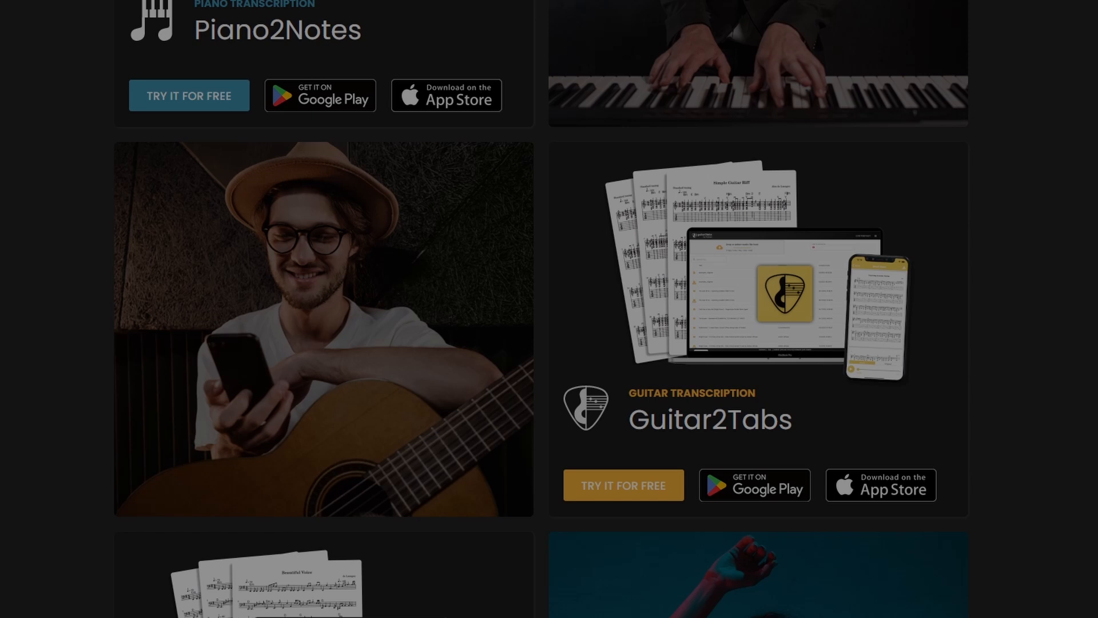
pyautogui.scroll(-3)
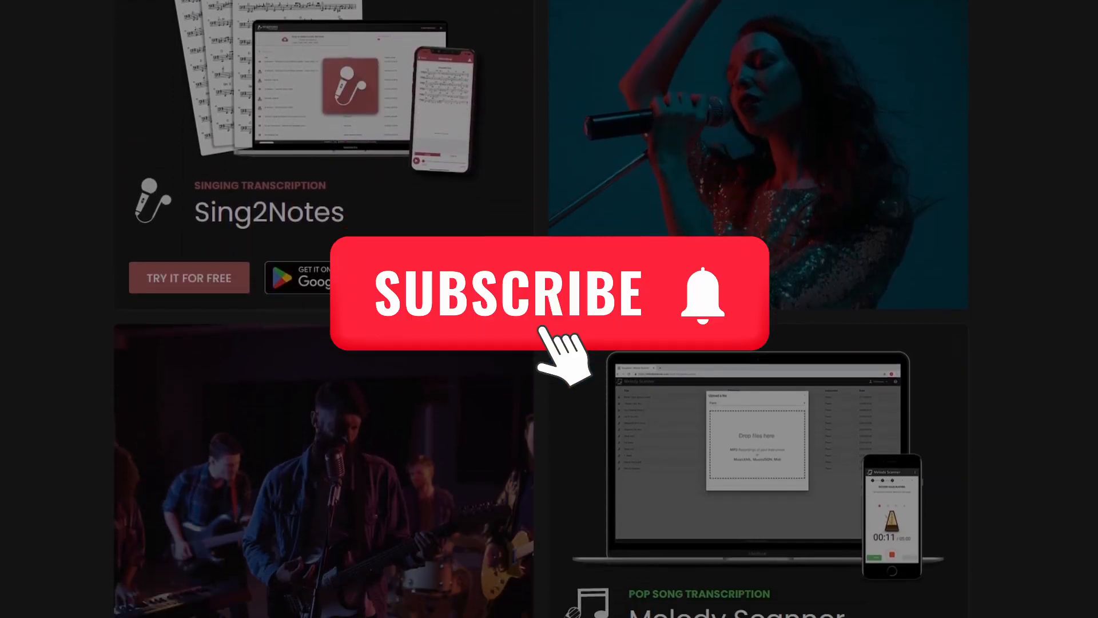
pyautogui.scroll(-3)
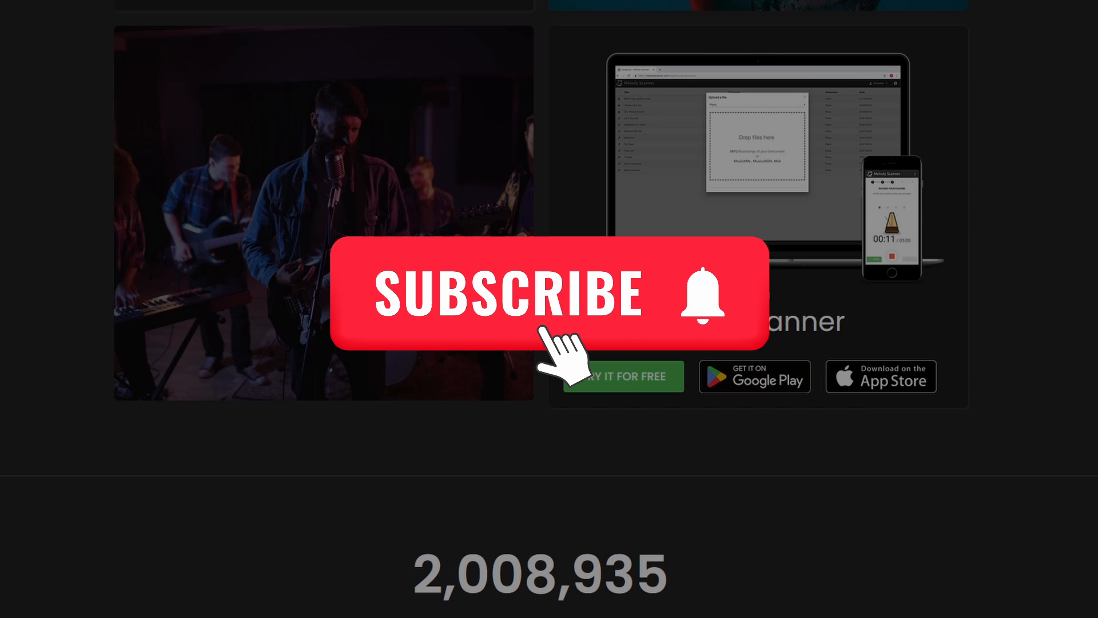
pyautogui.scroll(-3)
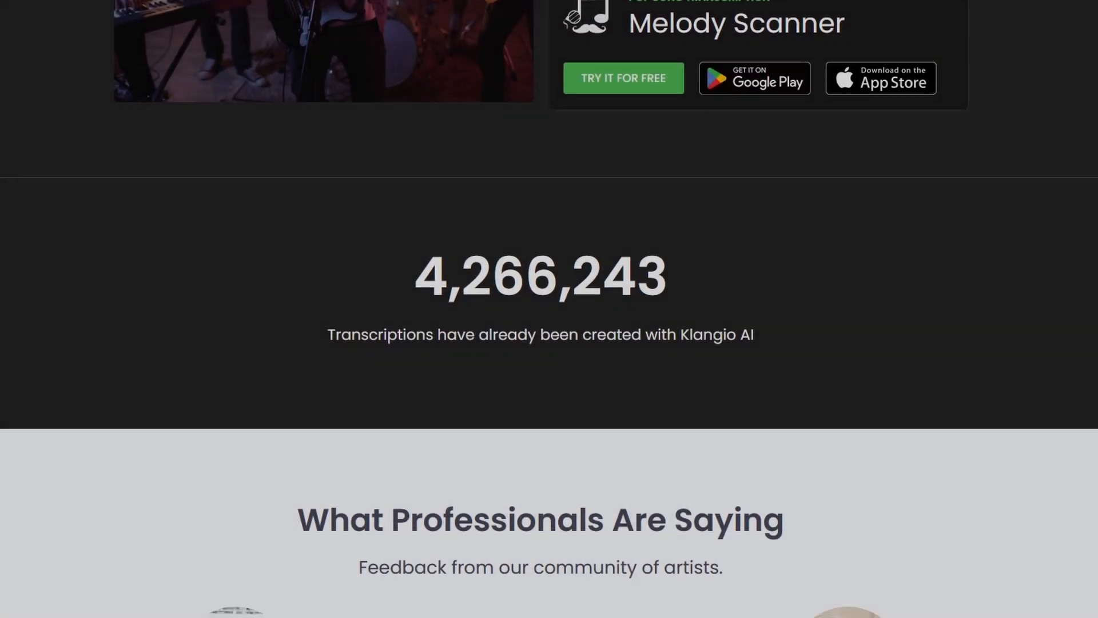
pyautogui.scroll(-3)
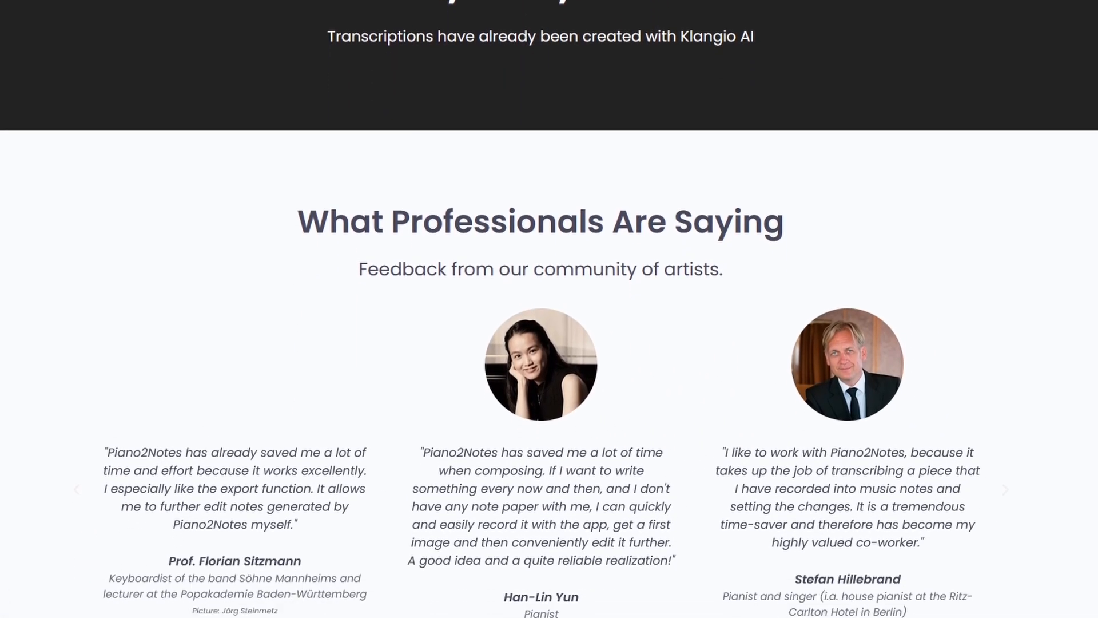